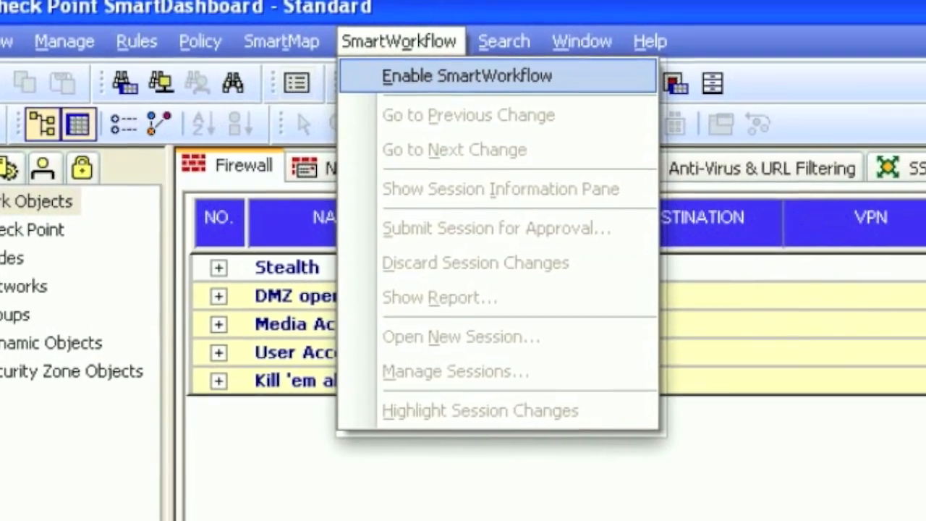
# - Run the Enable SmartWorkflow wizard with visual change tracking and restart SmartDashboard
pyautogui.click(466, 75)
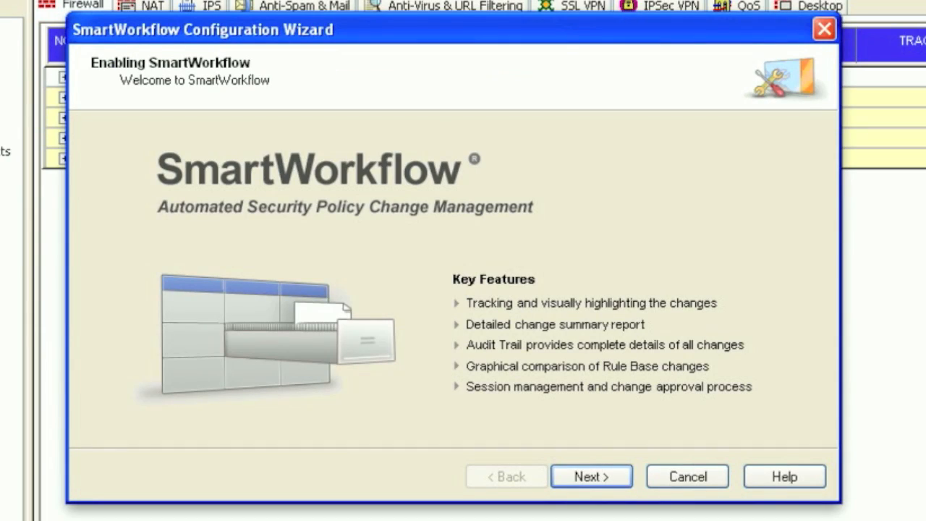
pyautogui.click(591, 476)
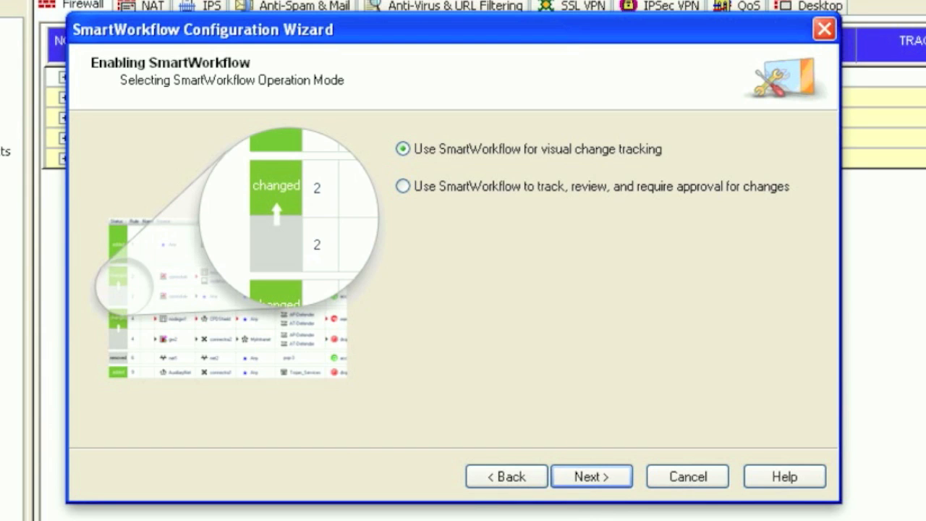
pyautogui.click(591, 476)
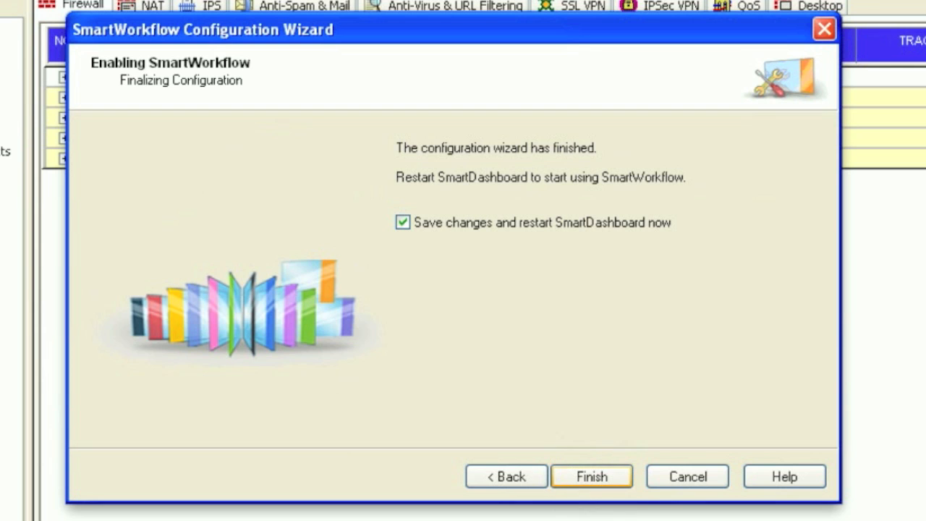
pyautogui.click(591, 476)
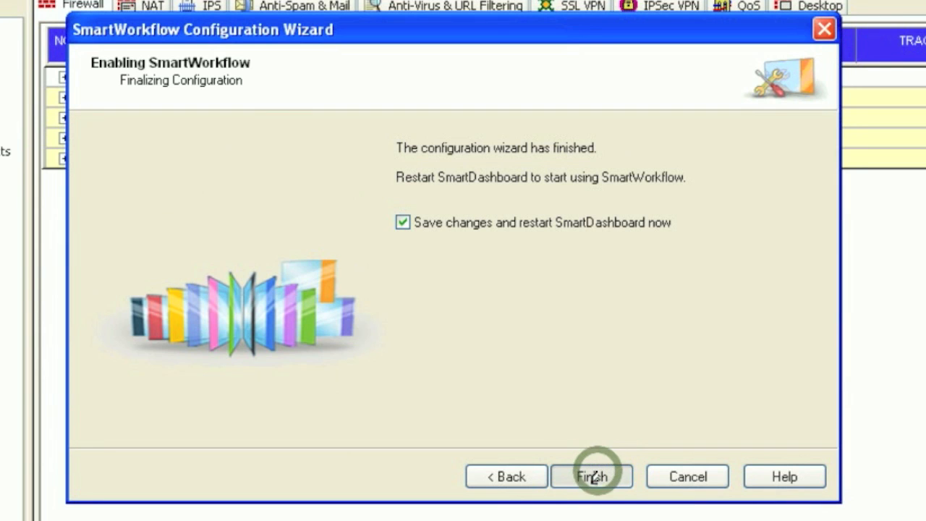
pyautogui.click(591, 476)
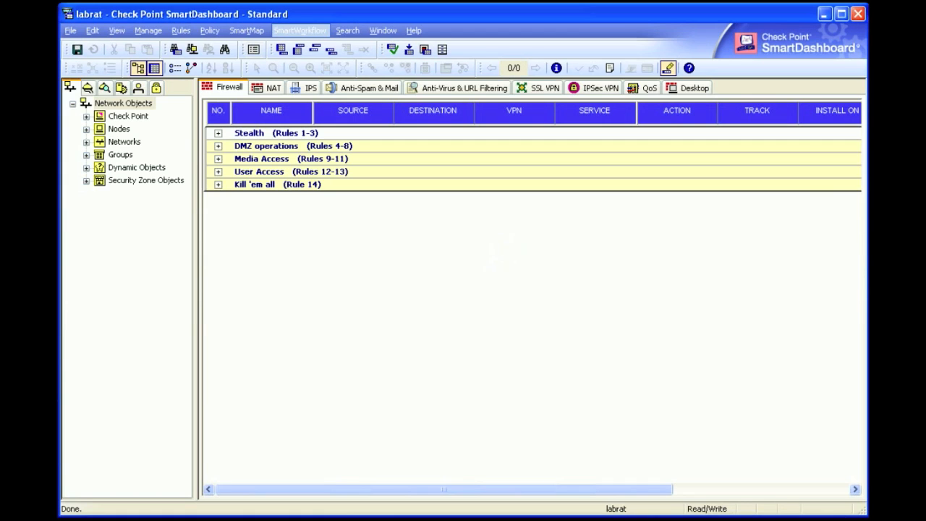
# - Show the SmartWorkflow session information pane and expand the DMZ operations rules 4–8
pyautogui.click(300, 30)
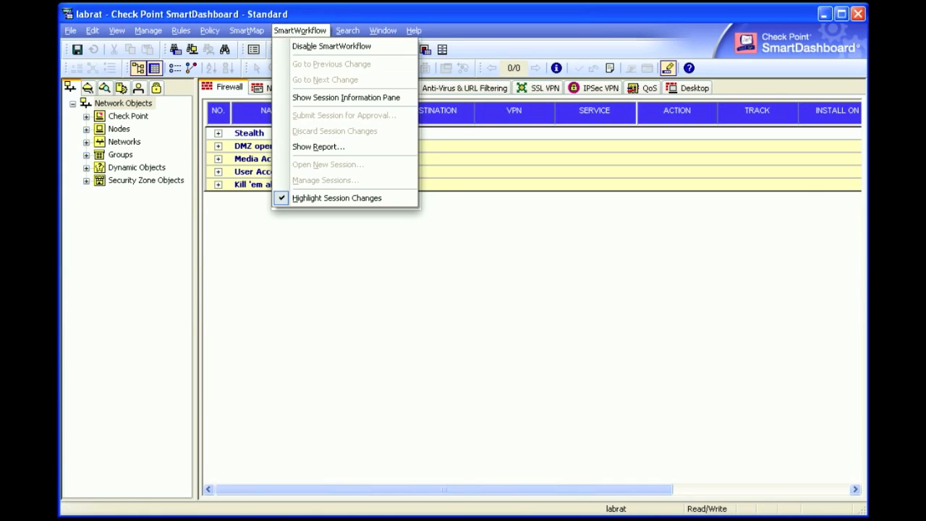
pyautogui.click(346, 97)
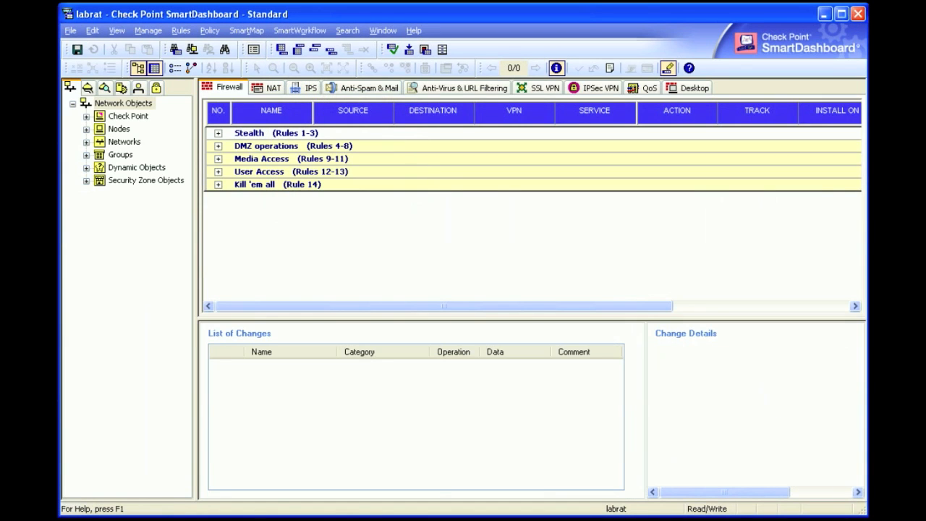
pyautogui.click(217, 145)
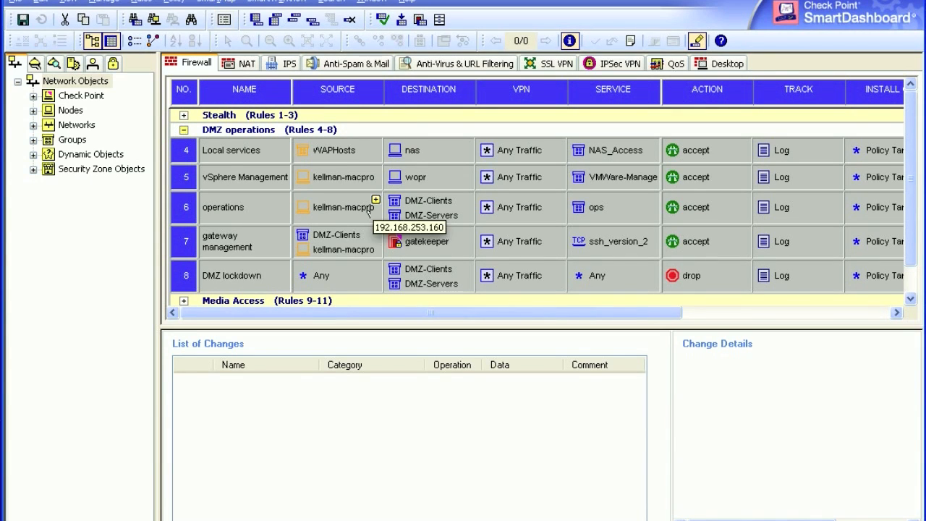
# - Search 'kellman' and add kellman-iphone to rule 6's Source, then collapse DMZ operations
pyautogui.click(375, 199)
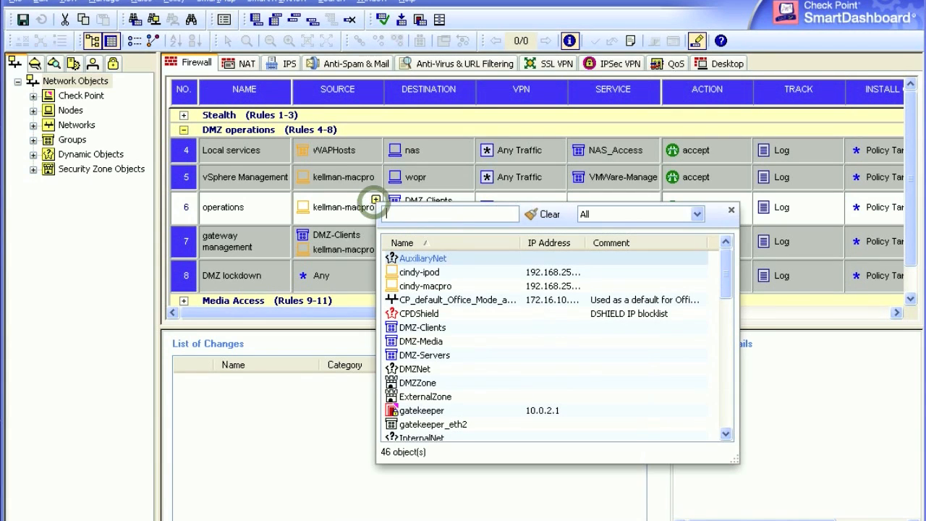
pyautogui.write('kellman')
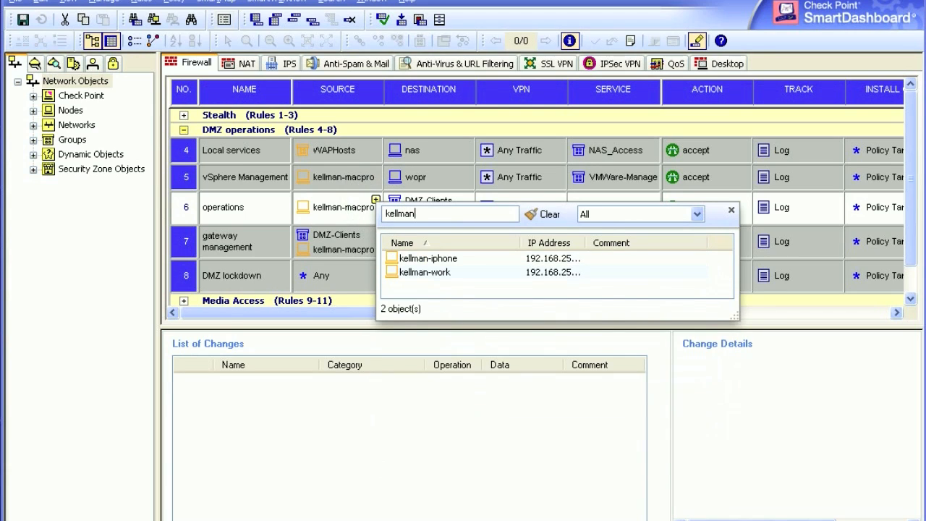
pyautogui.doubleClick(428, 258)
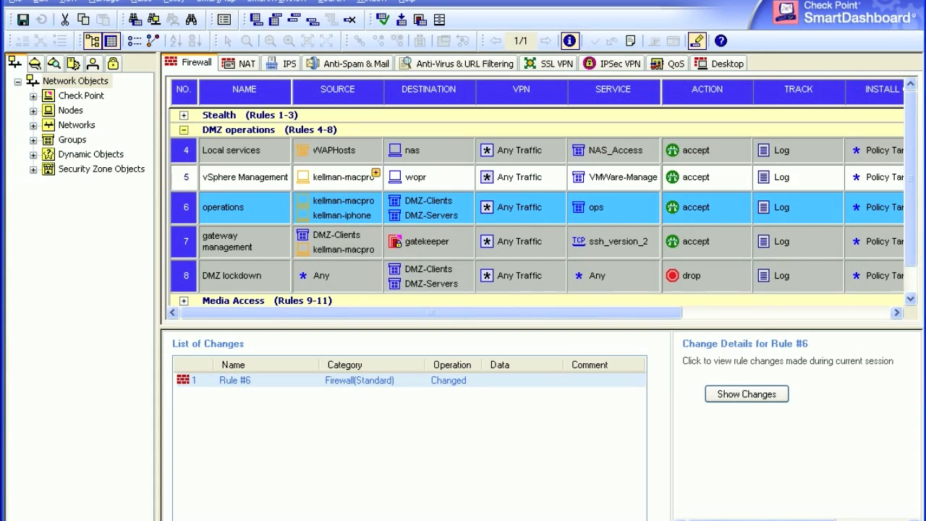
pyautogui.click(183, 129)
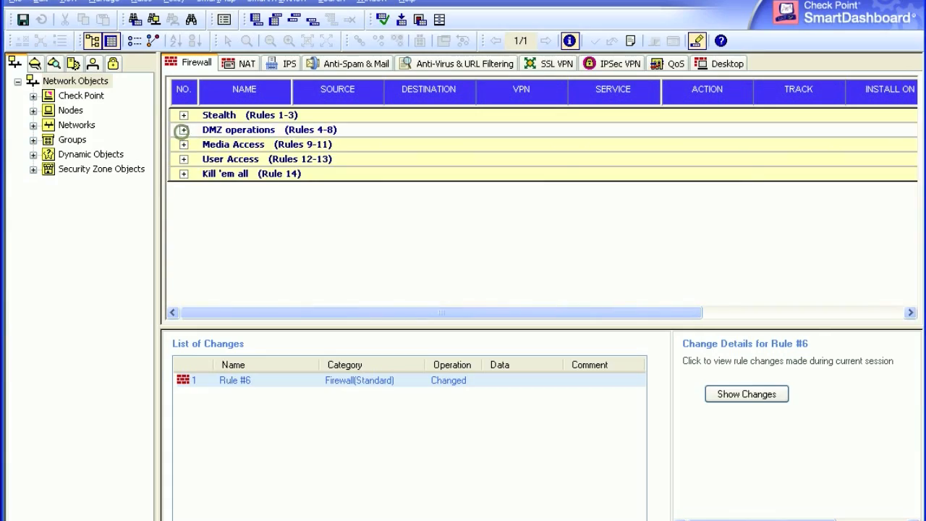
pyautogui.click(327, 28)
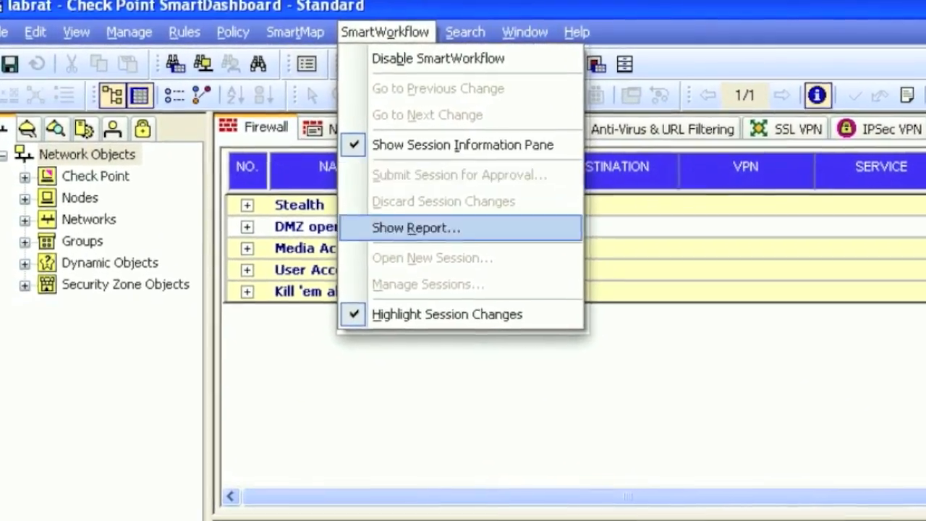
# - Scroll through the Security Configuration Change Summary Report comparing rule 6 before and after
pyautogui.click(416, 227)
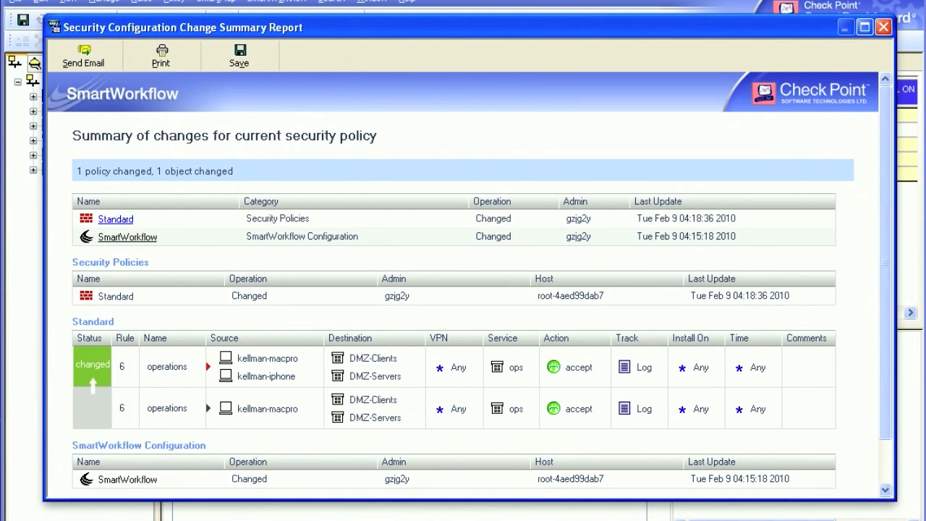
pyautogui.scroll(-3)
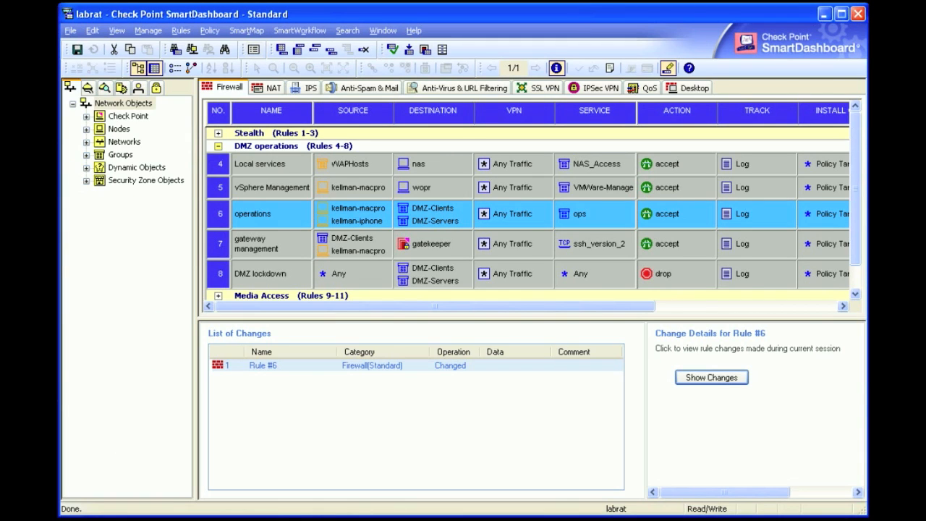
# - Collapse DMZ operations, install the policy on gatekeeper, and close the completed progress window
pyautogui.click(218, 145)
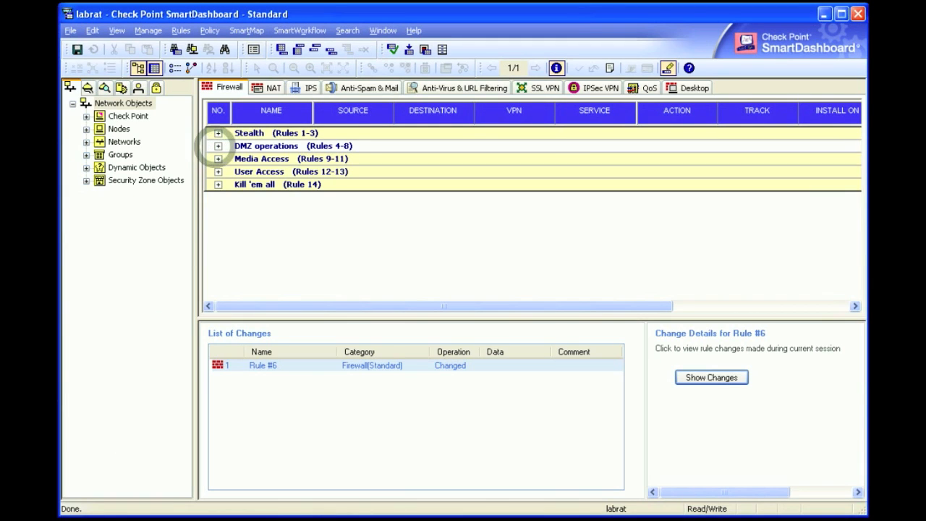
pyautogui.click(210, 30)
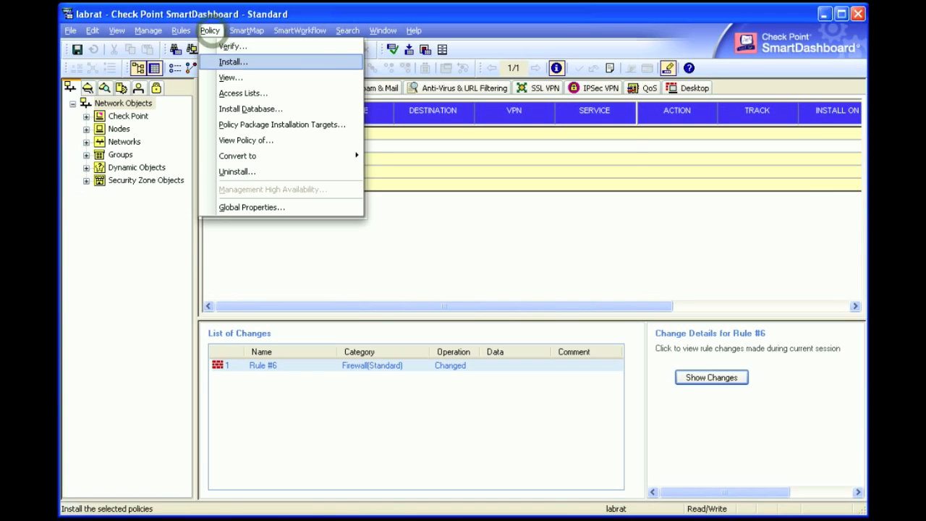
pyautogui.click(233, 61)
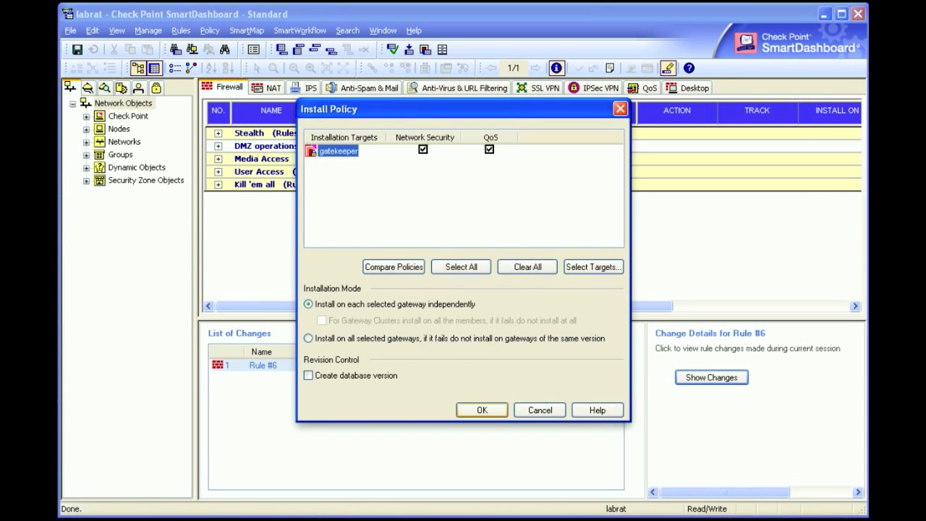
pyautogui.click(481, 410)
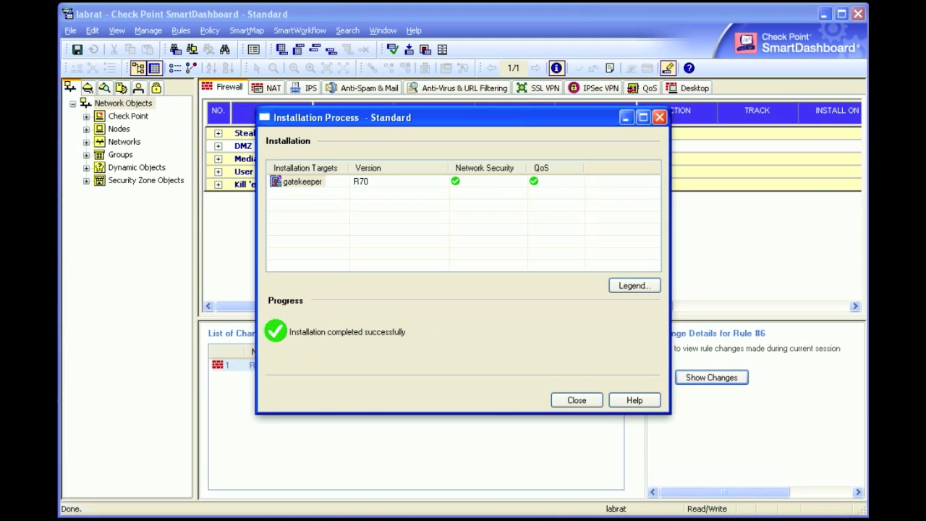
pyautogui.click(576, 399)
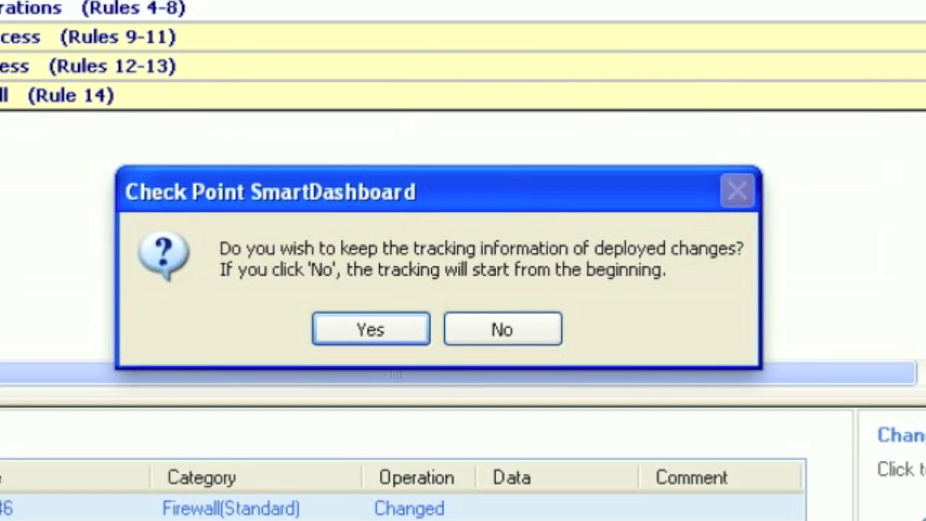